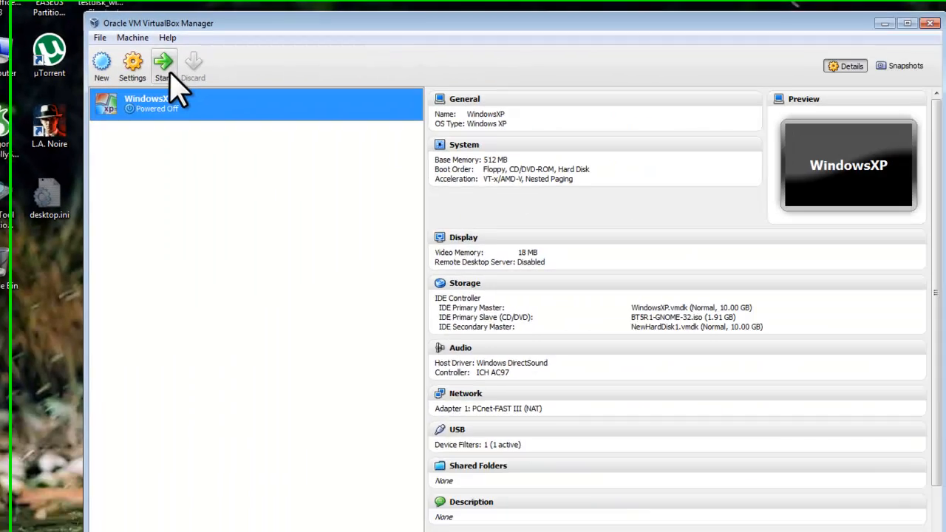
# - Start the WindowsXP VM, log in as root and launch the desktop with startx
pyautogui.click(162, 65)
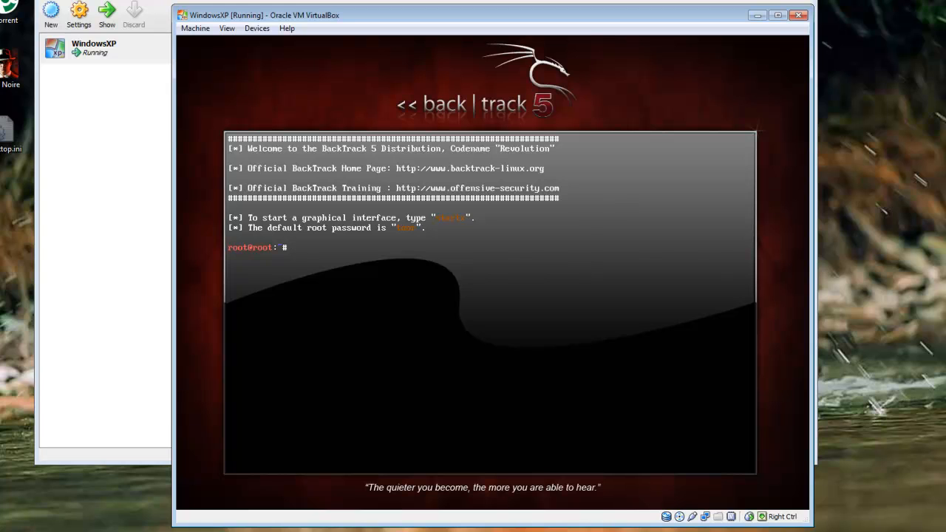
pyautogui.write('st')
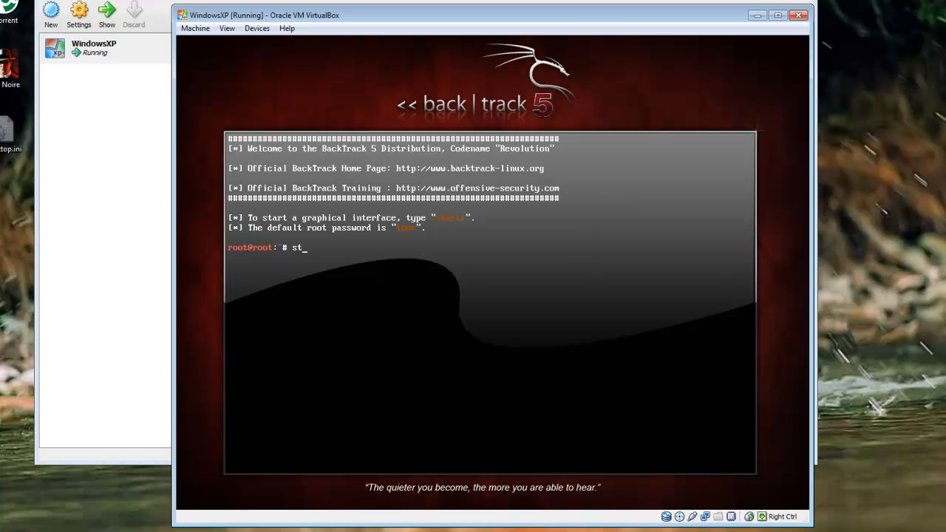
pyautogui.write('artx')
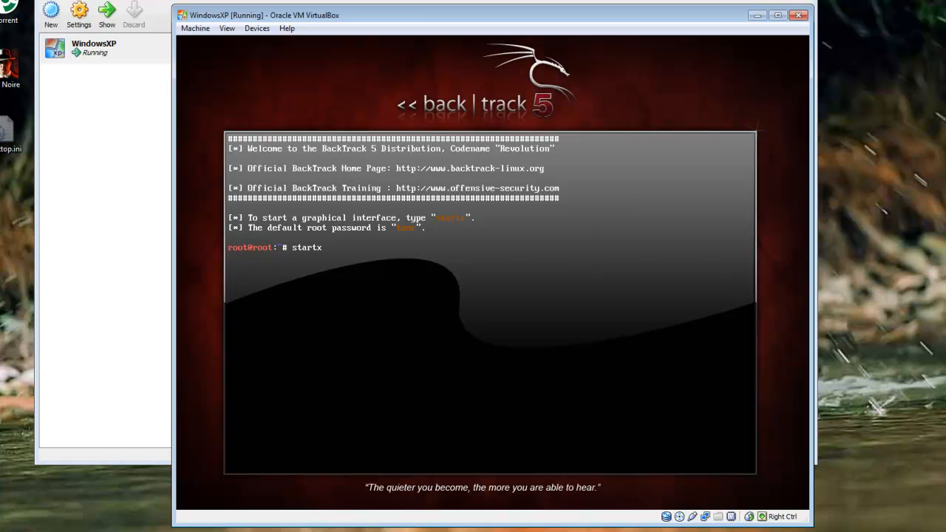
pyautogui.press('Return')
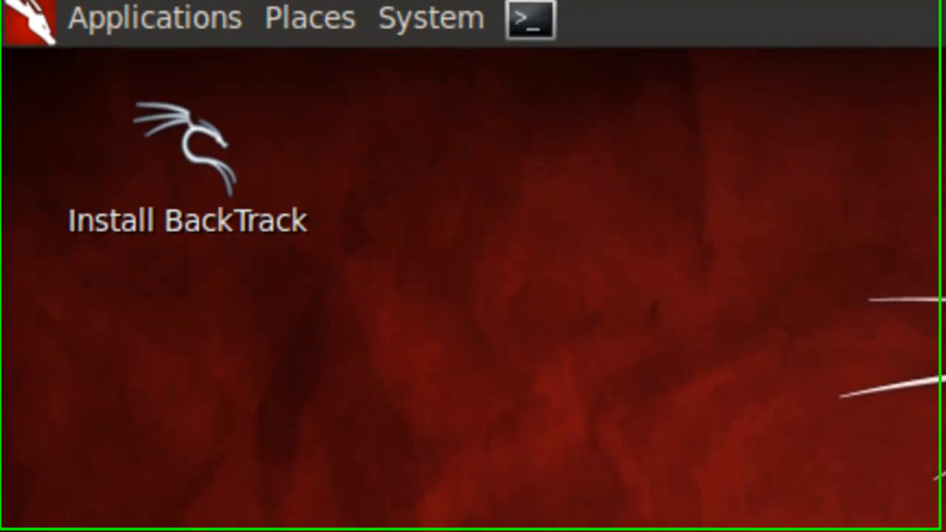
# - Browse the File System root from Computer, then mount and open the 11 GB NTFS hard disk
pyautogui.click(311, 18)
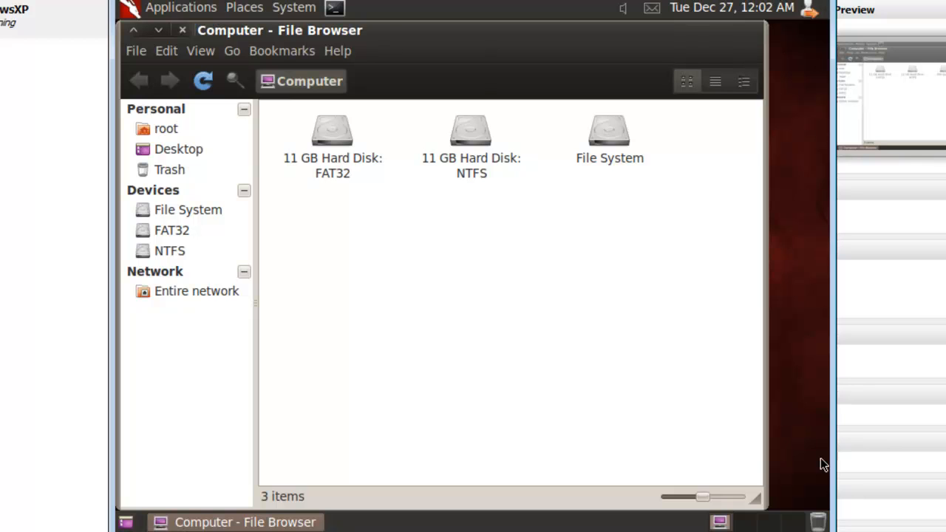
pyautogui.click(609, 136)
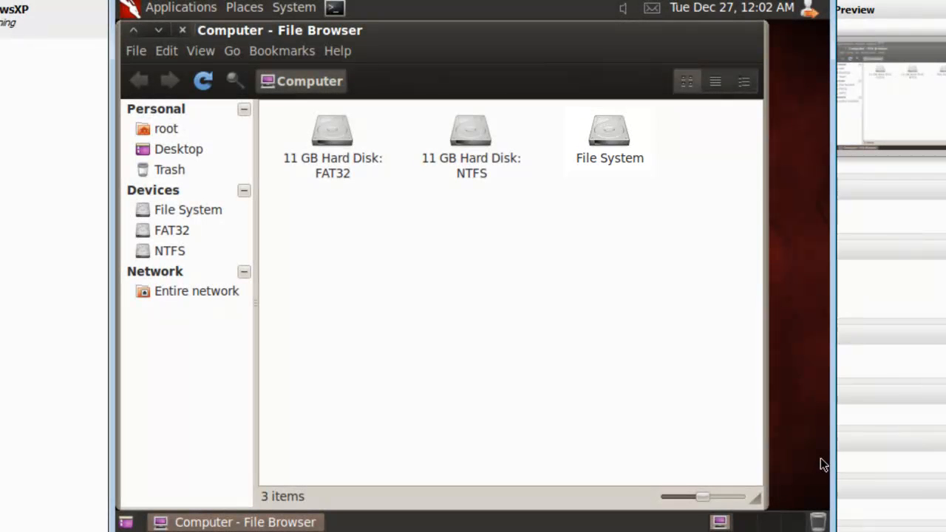
pyautogui.doubleClick(609, 130)
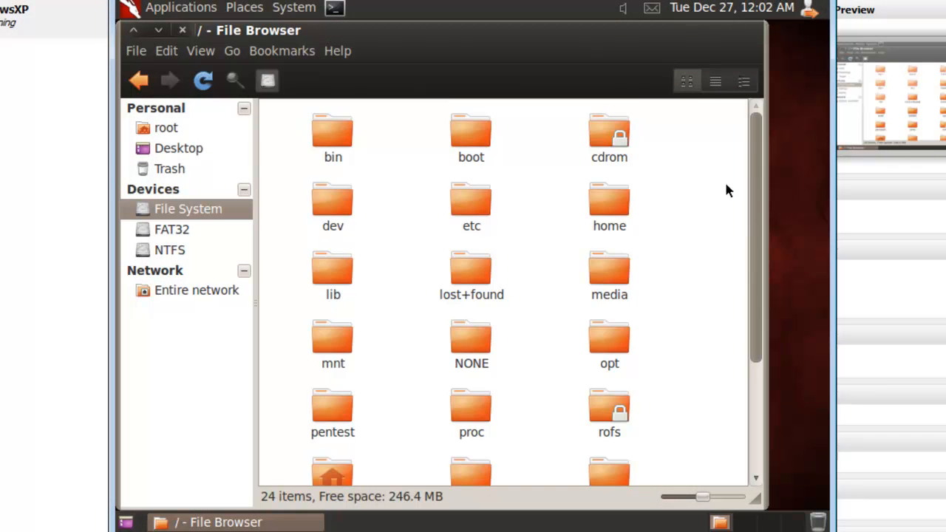
pyautogui.scroll(-3)
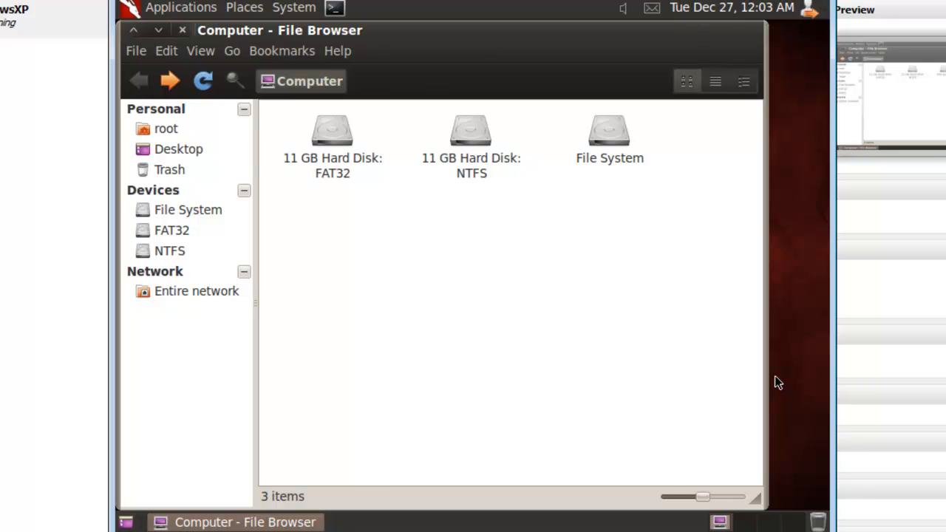
pyautogui.click(470, 130)
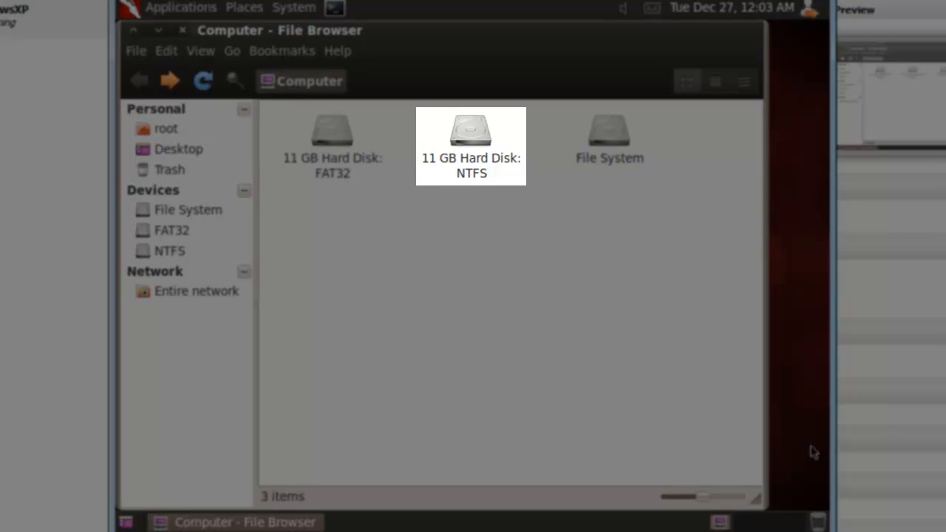
pyautogui.doubleClick(470, 133)
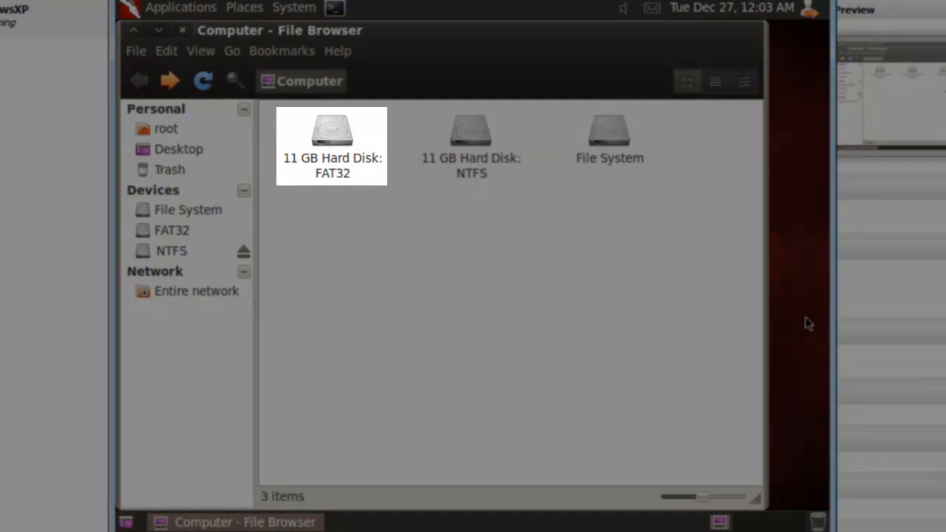
# - Mount the FAT32 disk and copy the JAGTutorials folder from Documents and Settings
pyautogui.click(332, 133)
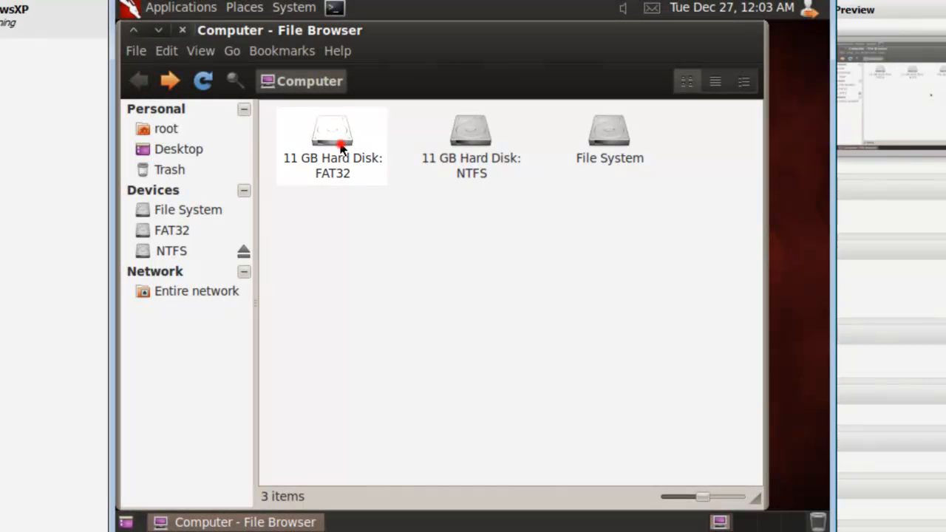
pyautogui.doubleClick(332, 136)
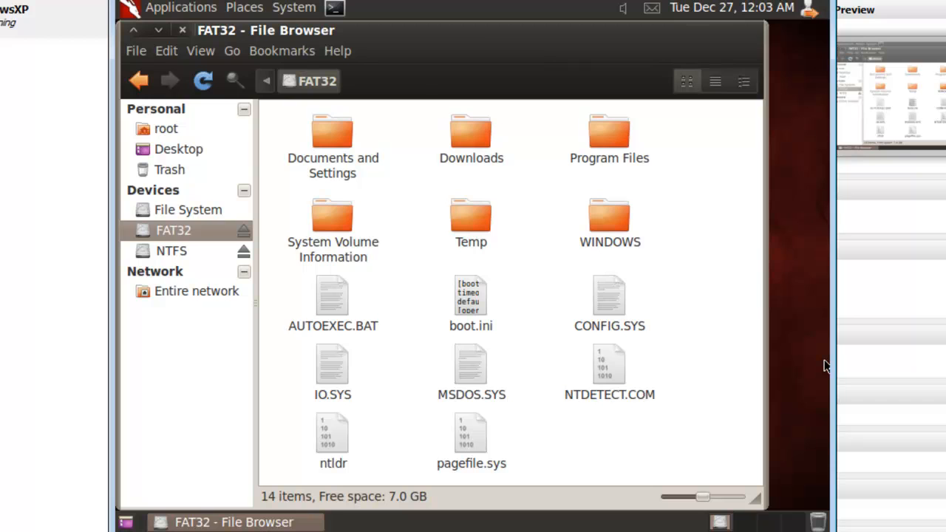
pyautogui.click(333, 133)
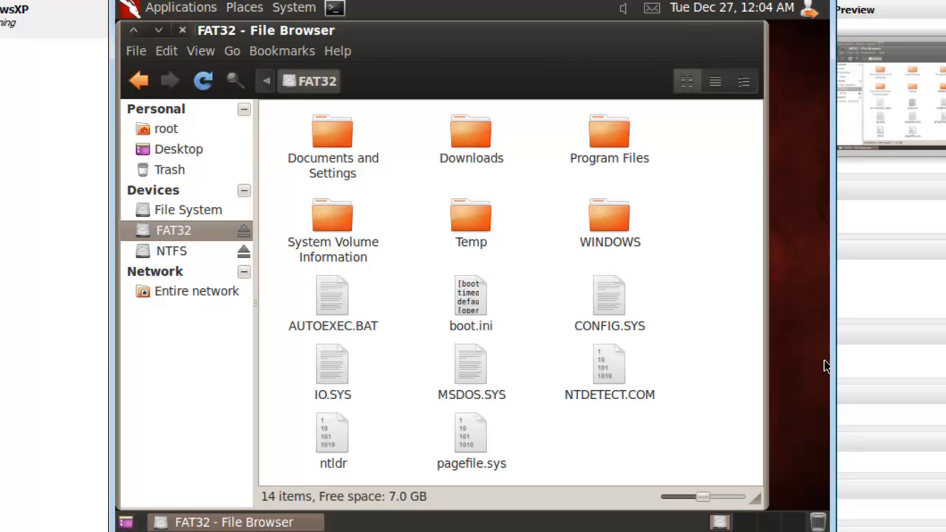
pyautogui.doubleClick(332, 139)
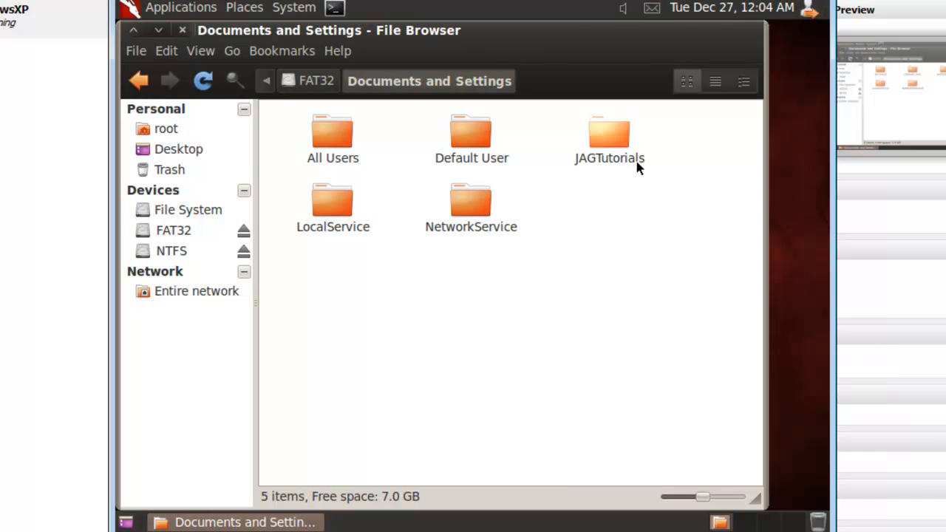
pyautogui.rightClick(609, 140)
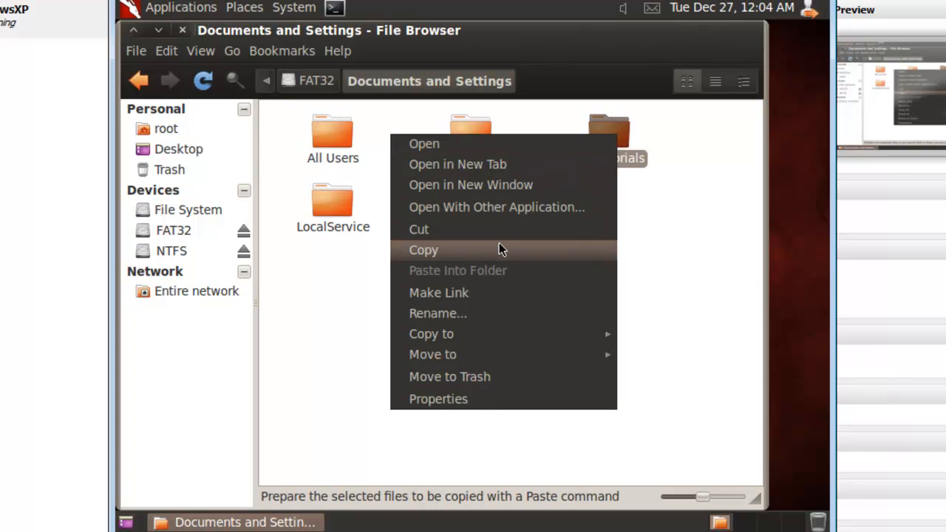
pyautogui.click(422, 250)
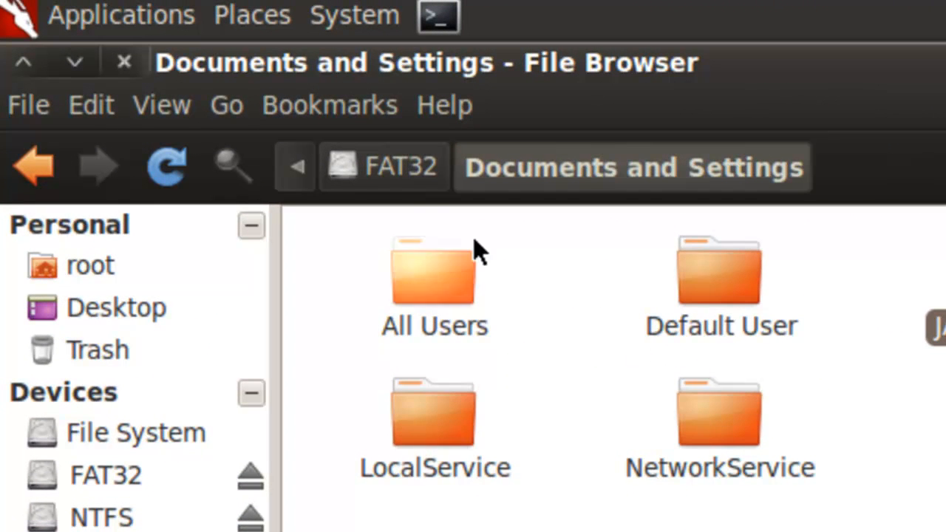
# - Paste JAGTutorials into the home folder on the File System, beside root
pyautogui.click(252, 15)
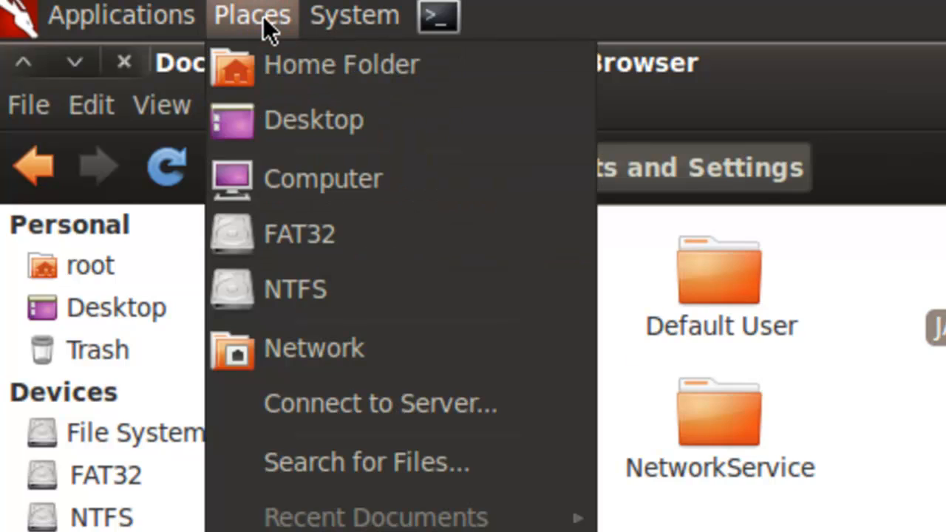
pyautogui.click(323, 177)
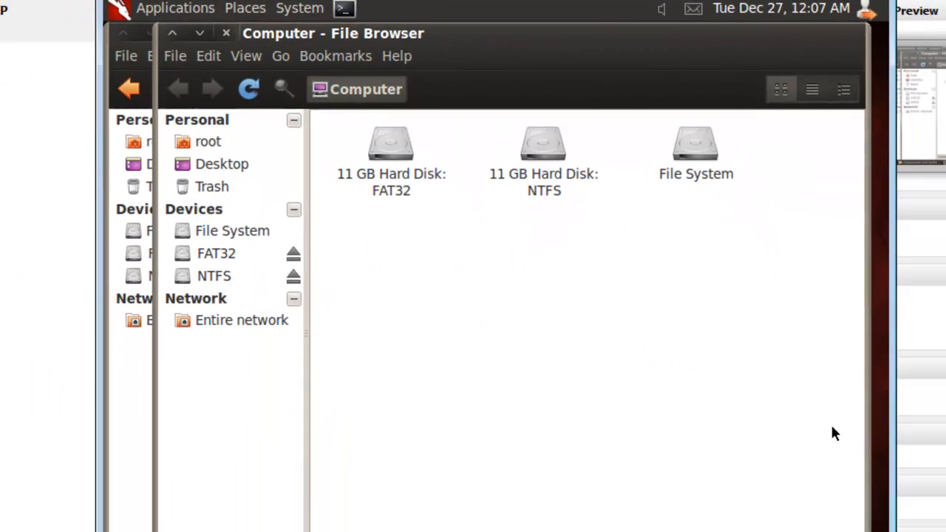
pyautogui.click(695, 145)
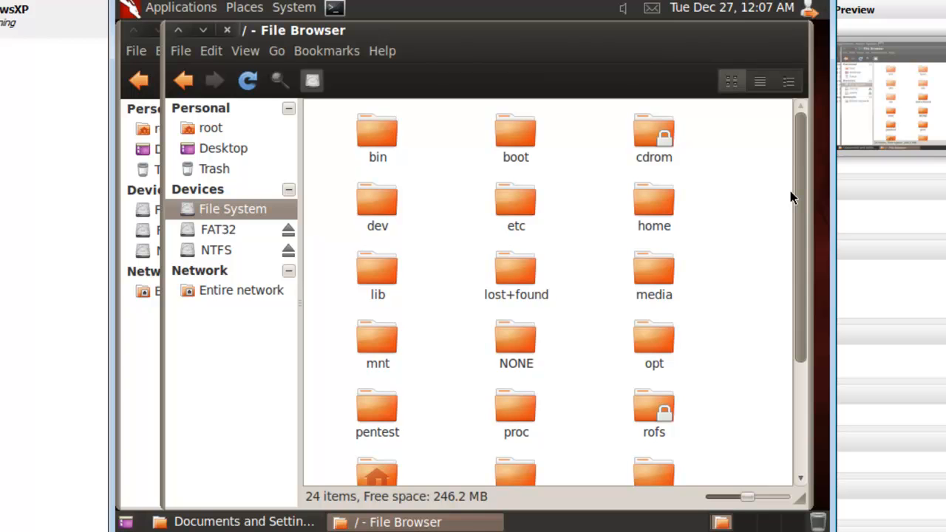
pyautogui.moveTo(623, 187)
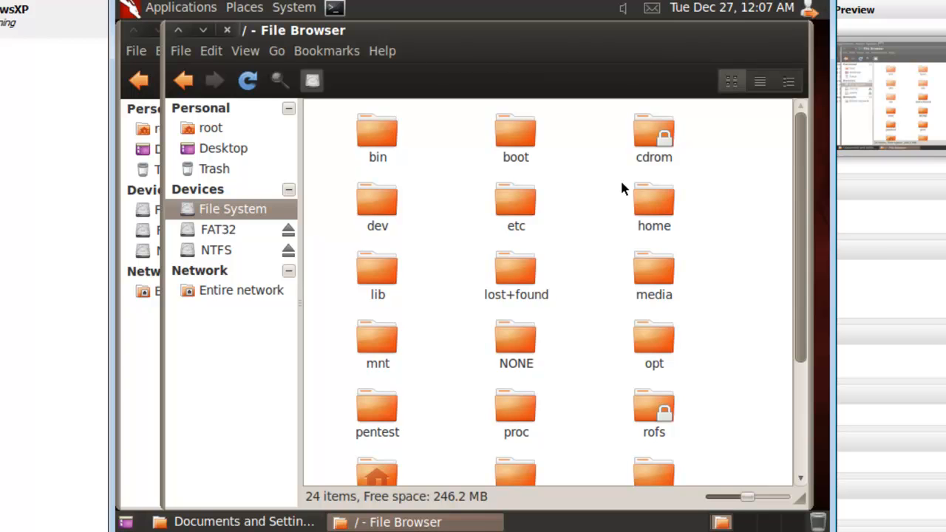
pyautogui.doubleClick(653, 204)
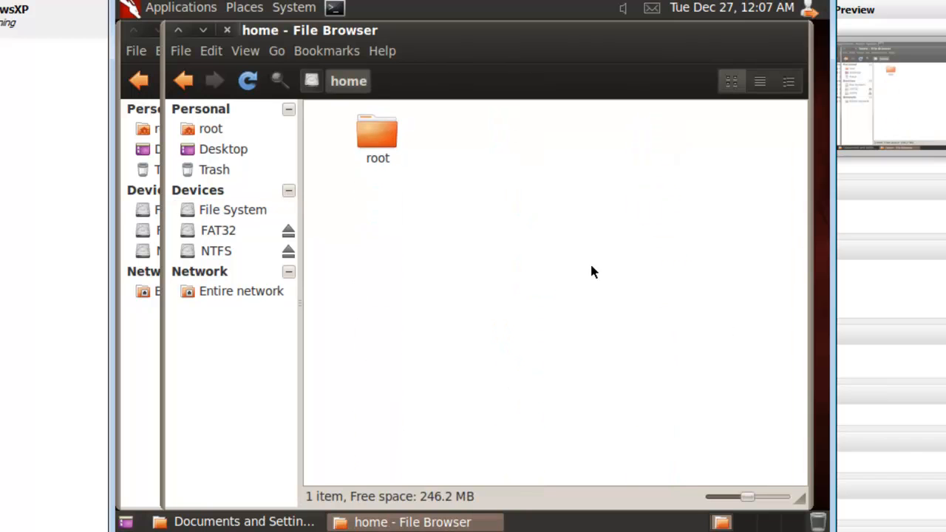
pyautogui.click(568, 313)
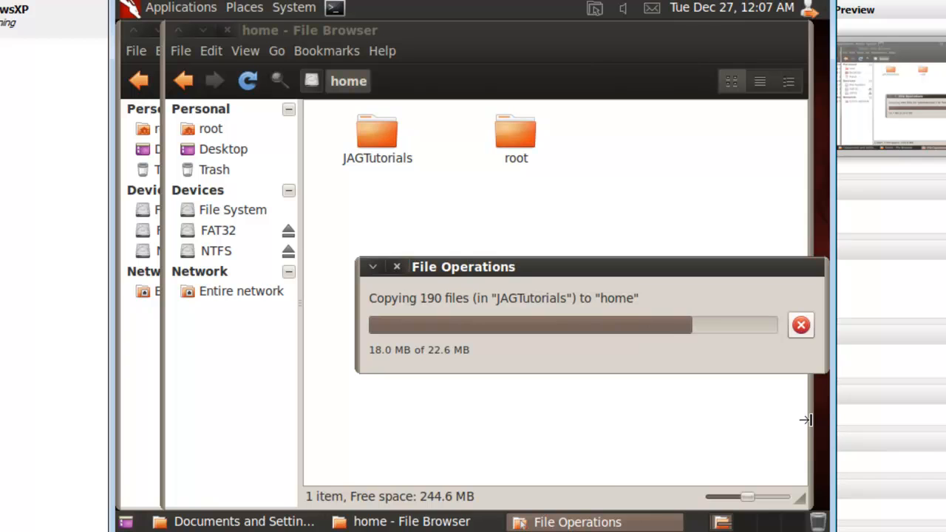
pyautogui.click(377, 140)
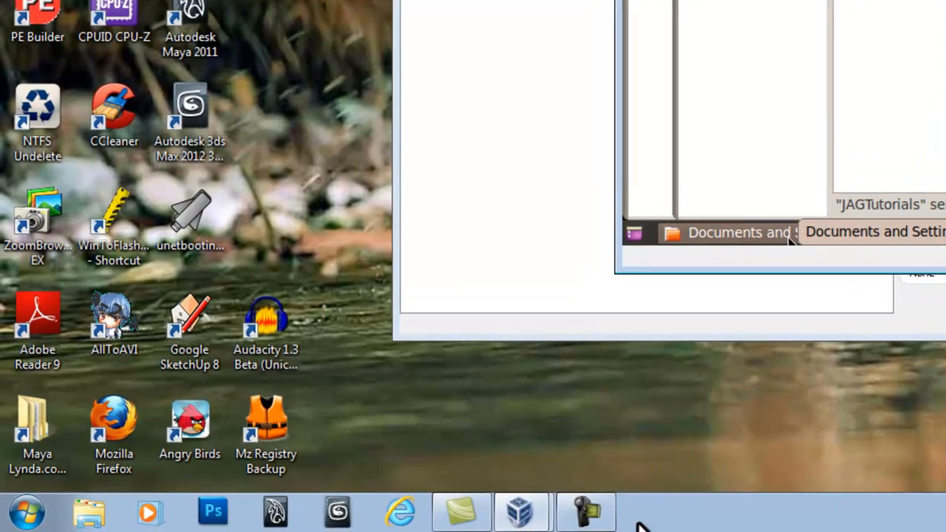
# - Launch an administrator Command Prompt via Run with cmd
pyautogui.click(27, 510)
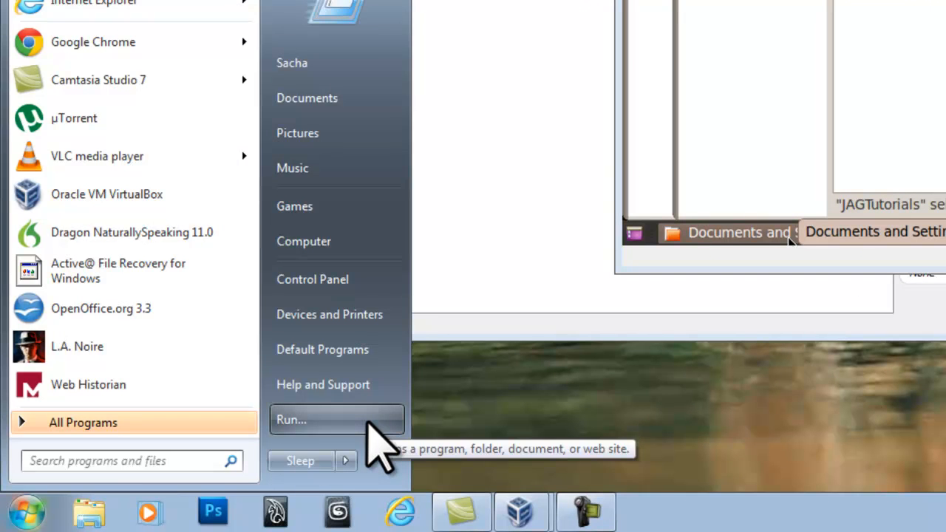
pyautogui.click(292, 420)
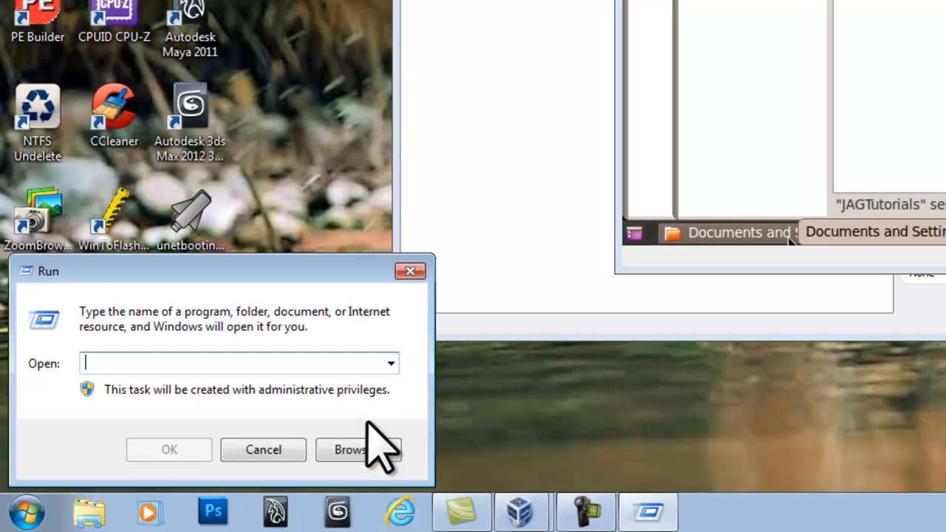
pyautogui.write('cmd')
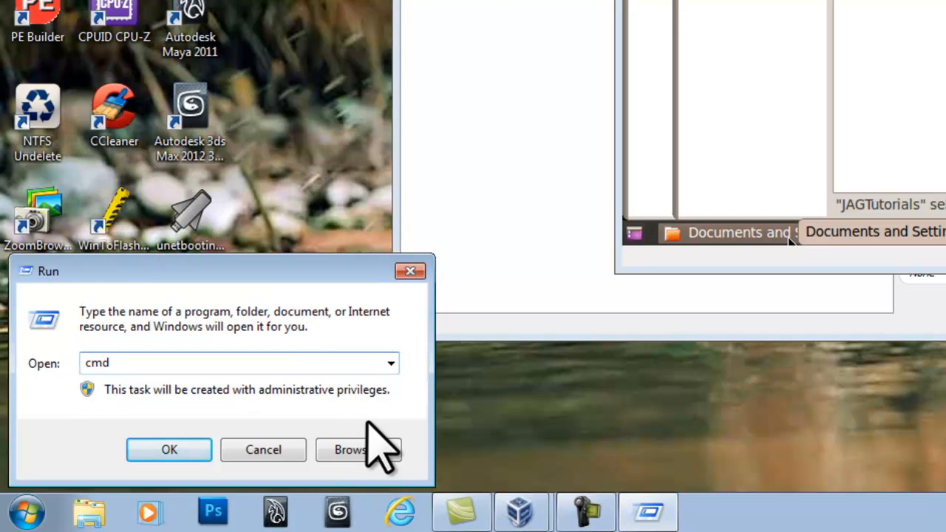
pyautogui.click(169, 450)
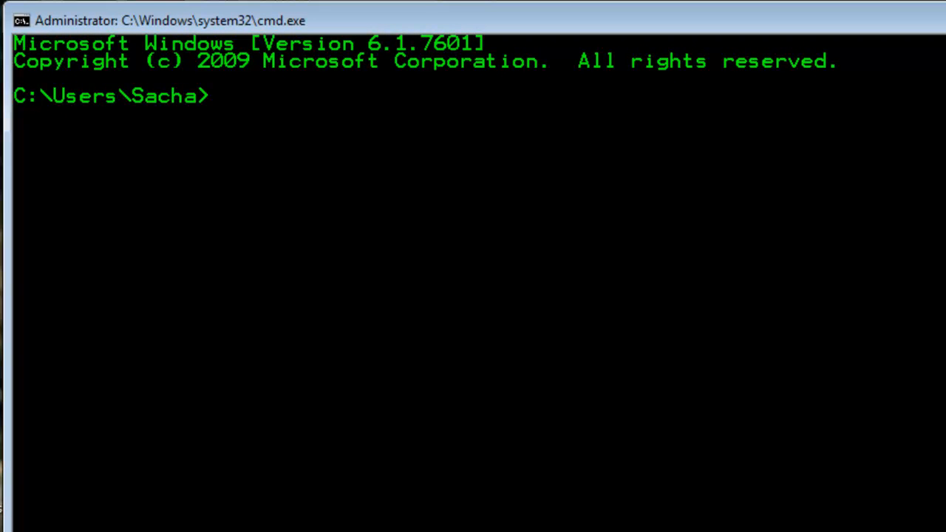
# - Run ipconfig to show the host's IPv4 address 192.168.0.3
pyautogui.write('ipcon')
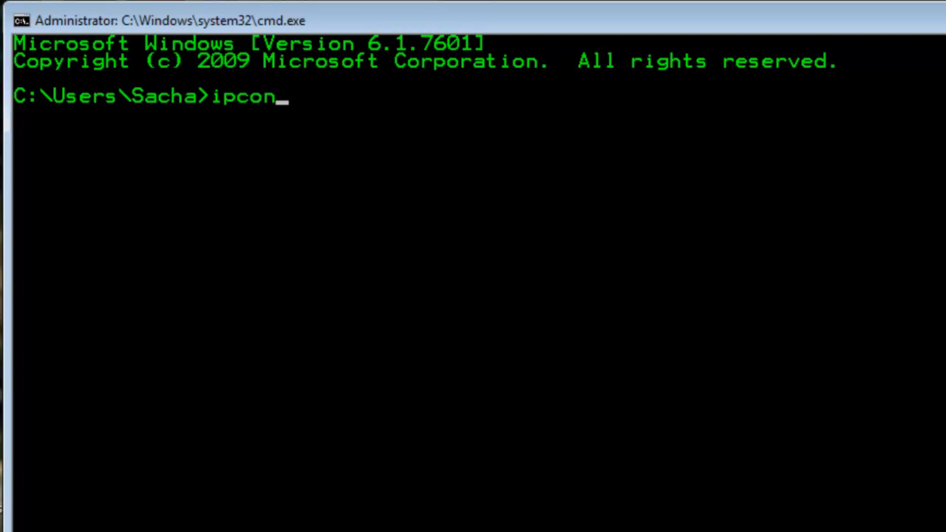
pyautogui.write('fig')
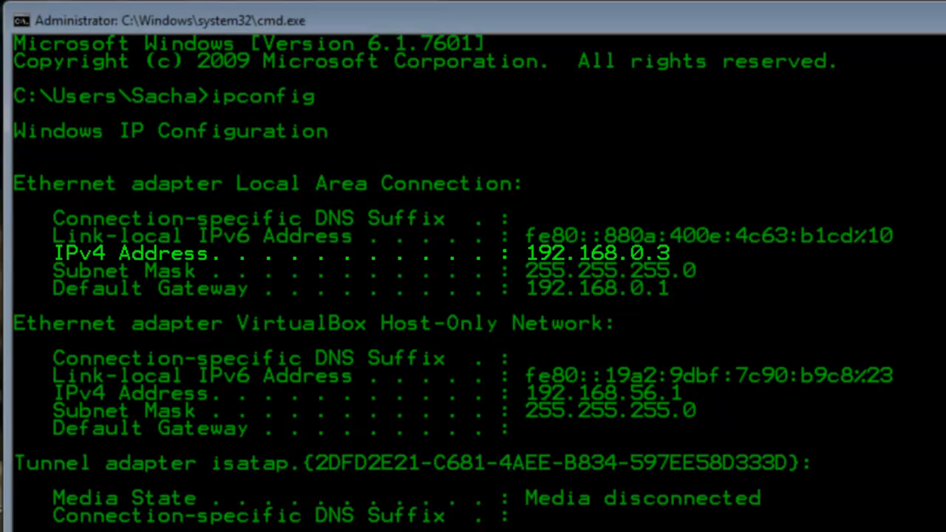
pyautogui.moveTo(651, 326)
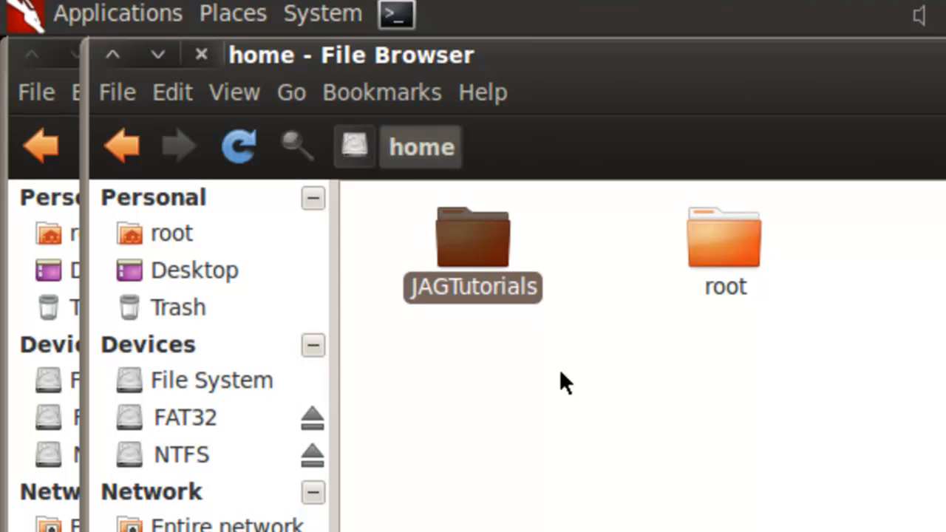
# - Start a Connect to Server form with Windows share as the service type
pyautogui.click(232, 14)
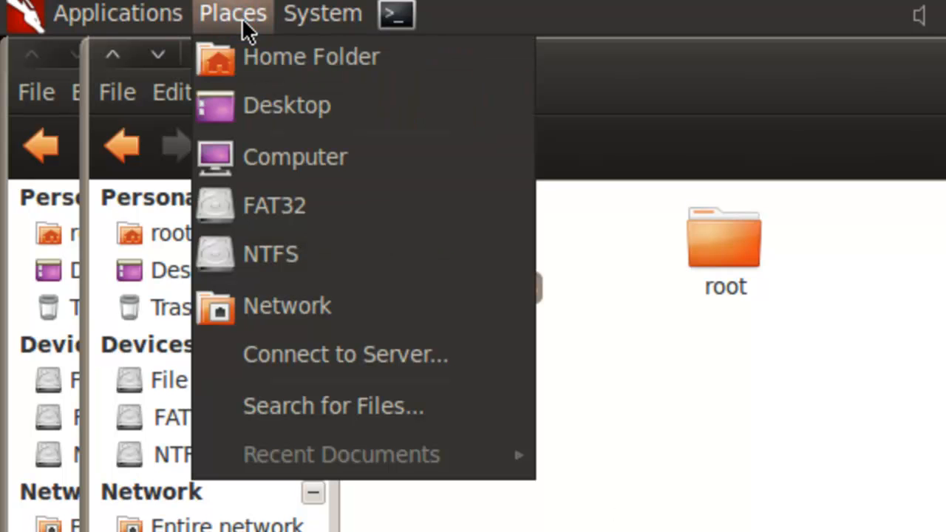
pyautogui.click(346, 355)
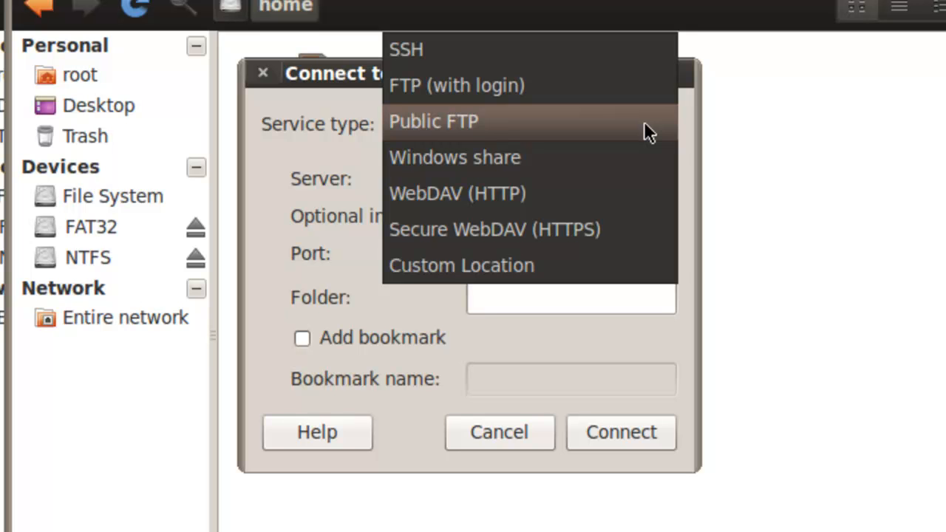
pyautogui.click(456, 157)
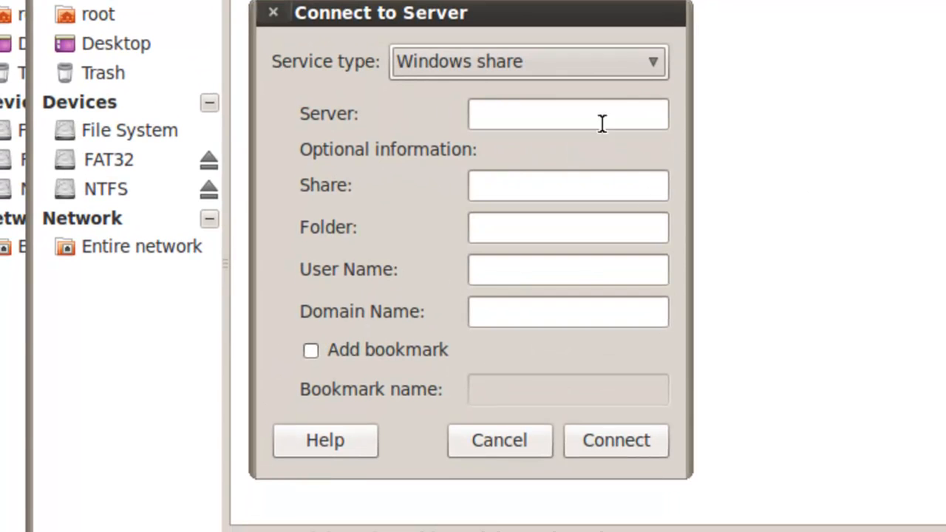
# - Enter server 192.168.0.3 and share Downloads in the connection form
pyautogui.click(568, 114)
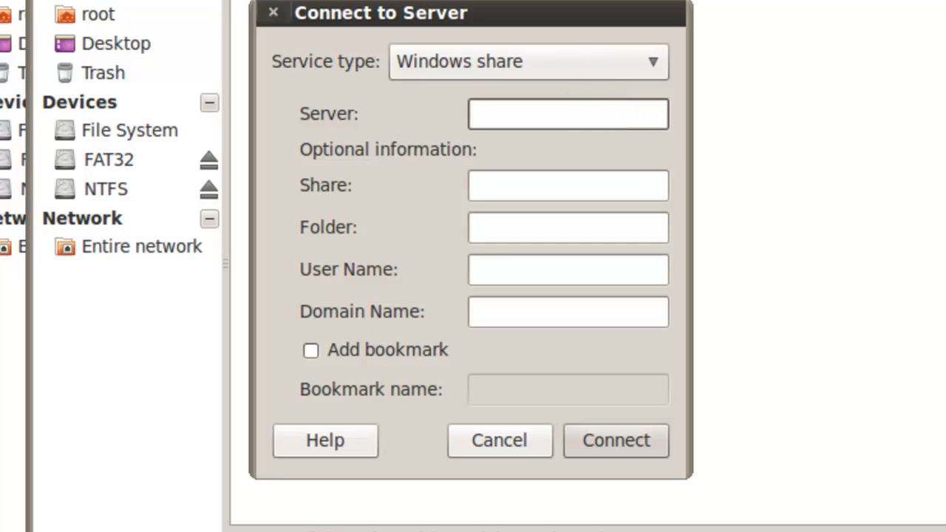
pyautogui.write('192.')
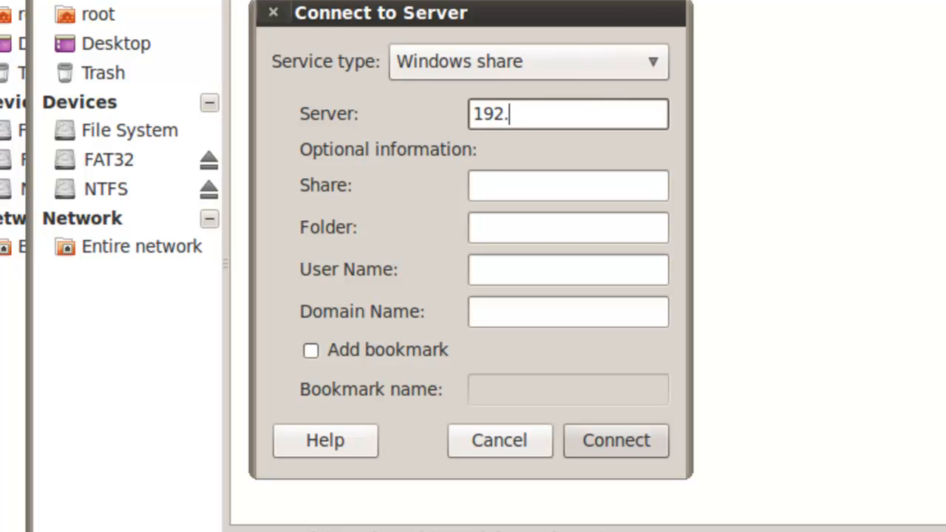
pyautogui.write('168.')
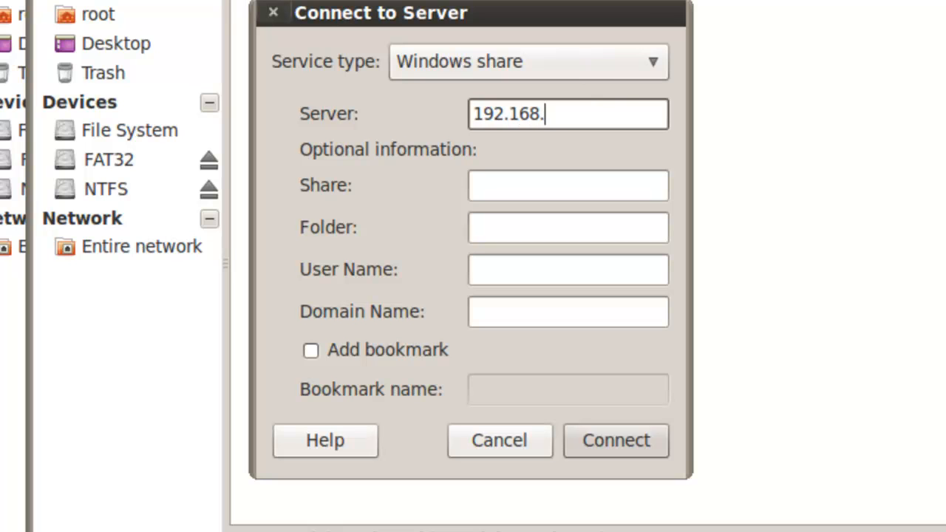
pyautogui.write('0.3')
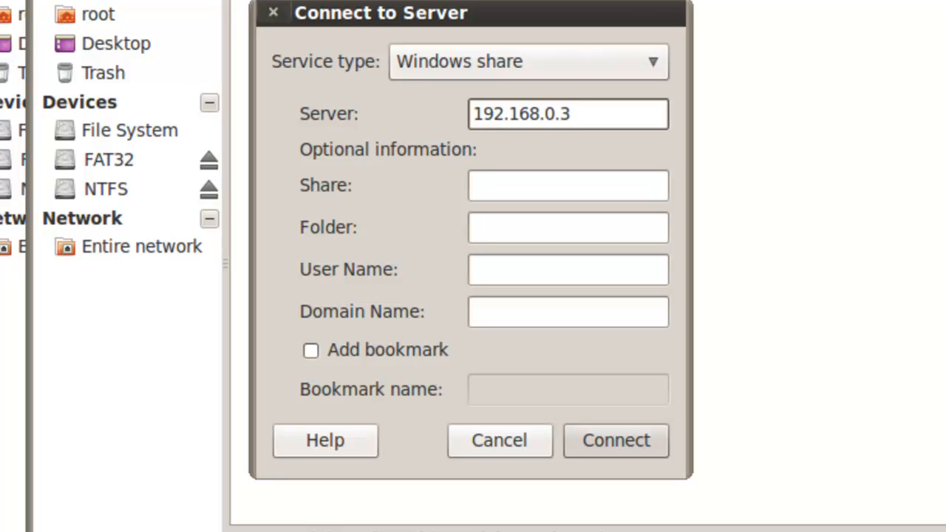
pyautogui.click(568, 113)
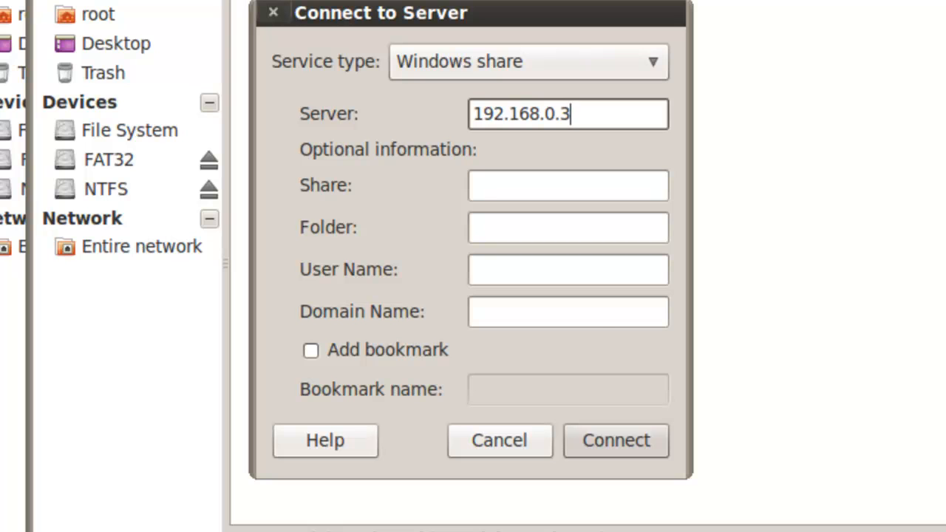
pyautogui.click(568, 187)
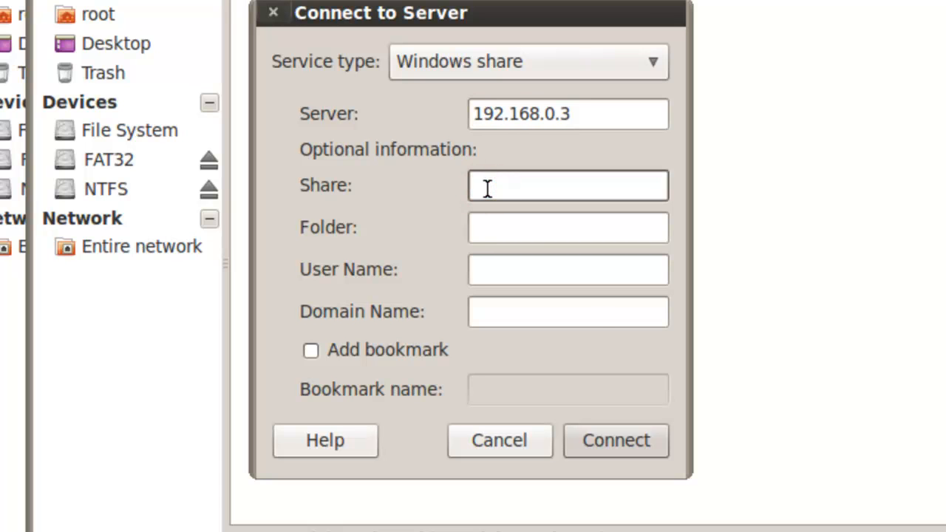
pyautogui.write('Downloads')
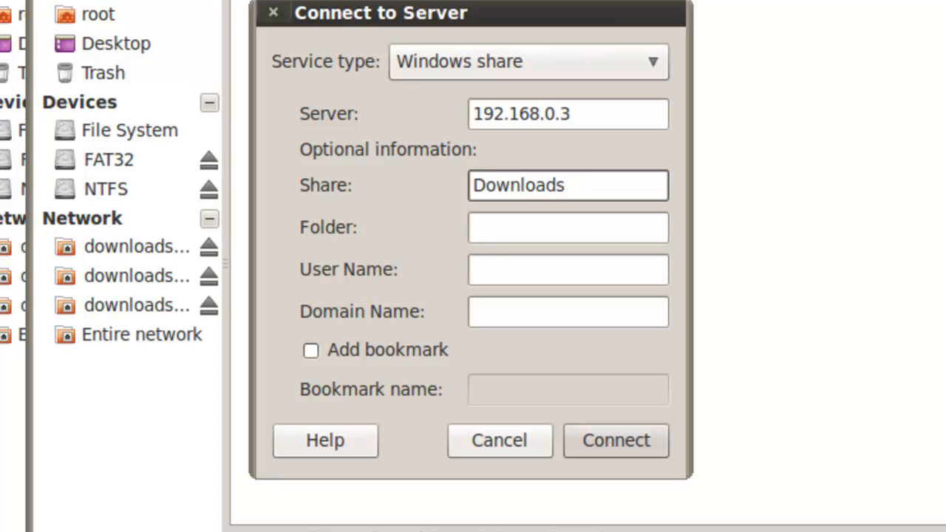
pyautogui.click(568, 184)
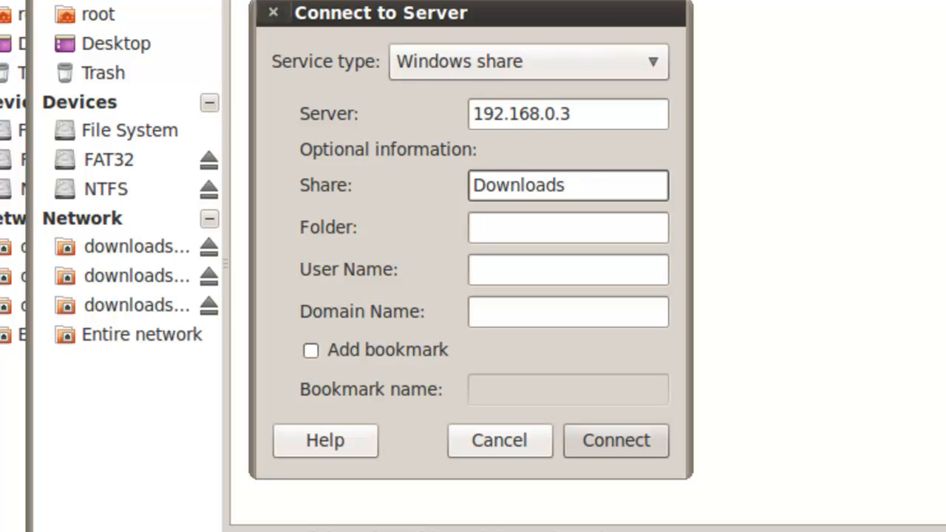
pyautogui.click(568, 185)
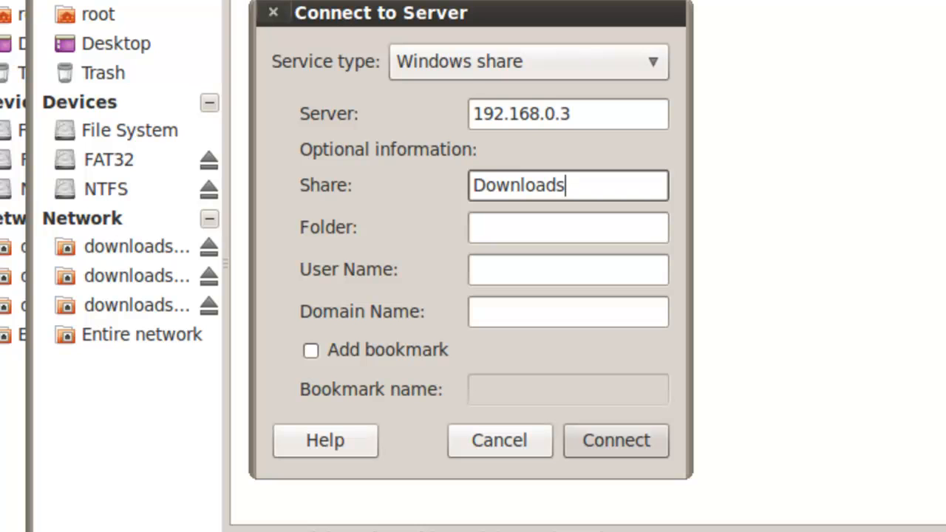
pyautogui.moveTo(554, 303)
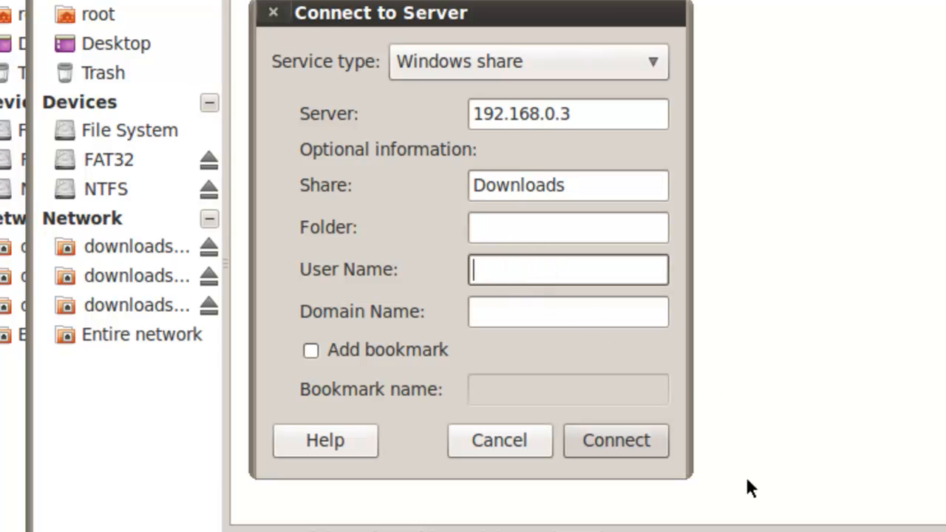
# - Fill the user name with the Sacha account and domain 192.168.0.3, then connect
pyautogui.write('192.1')
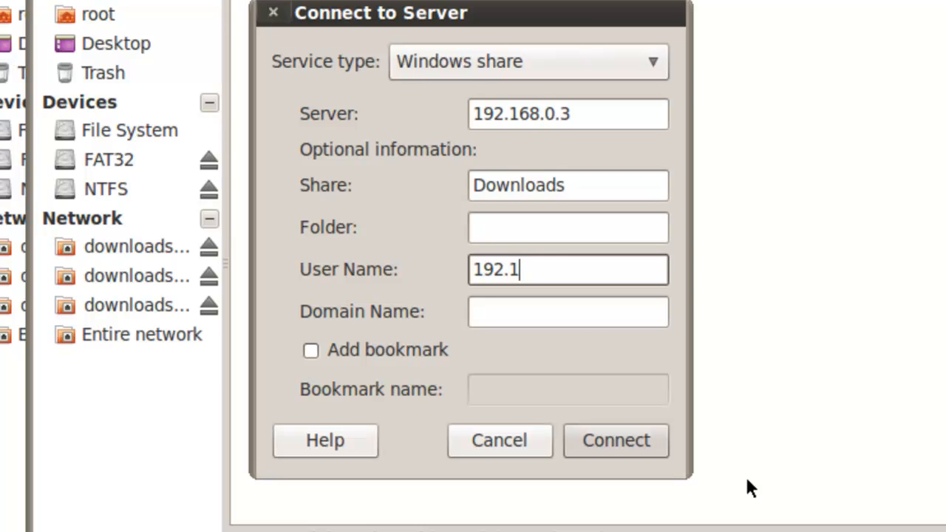
pyautogui.write('68.0.3\\')
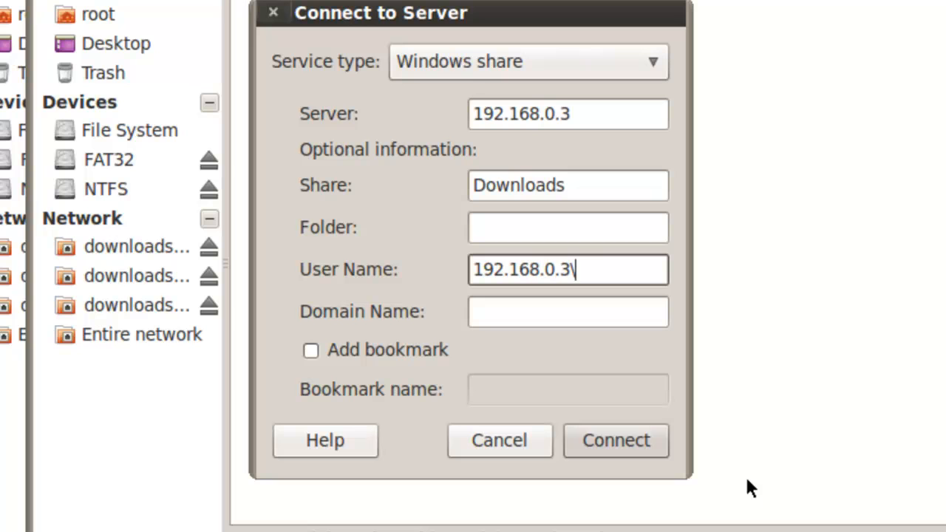
pyautogui.write('Sacha')
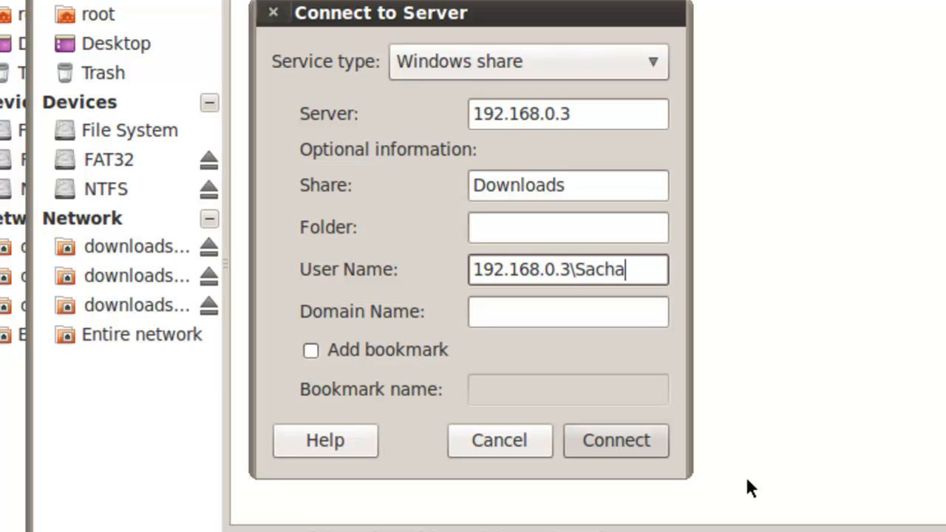
pyautogui.click(568, 310)
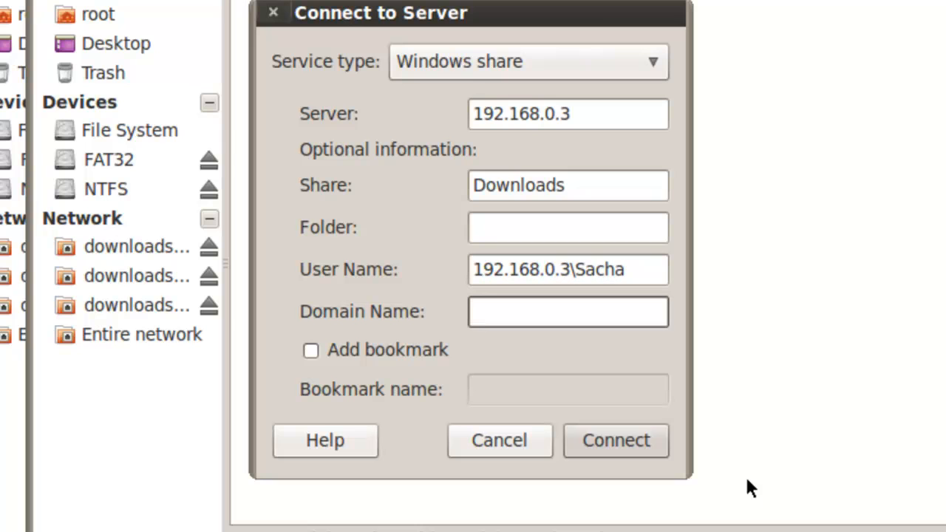
pyautogui.write('192.168.0.')
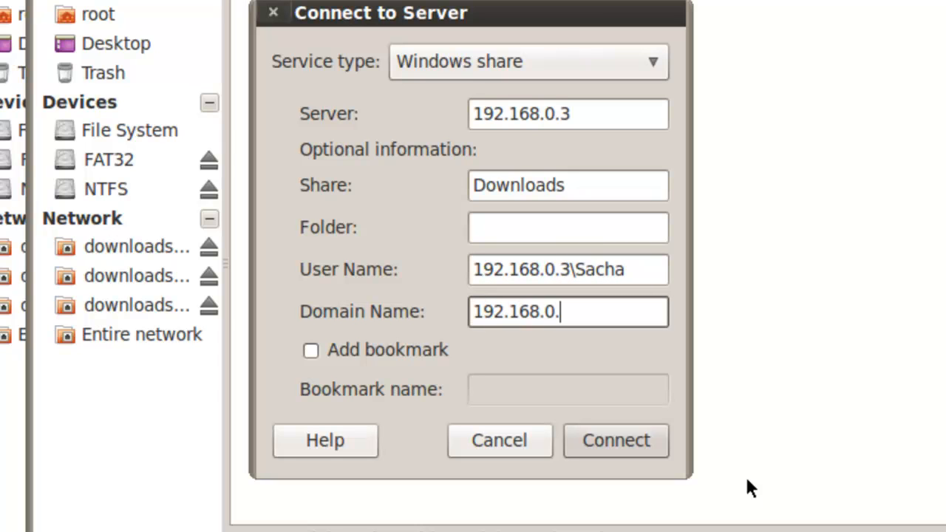
pyautogui.write('3')
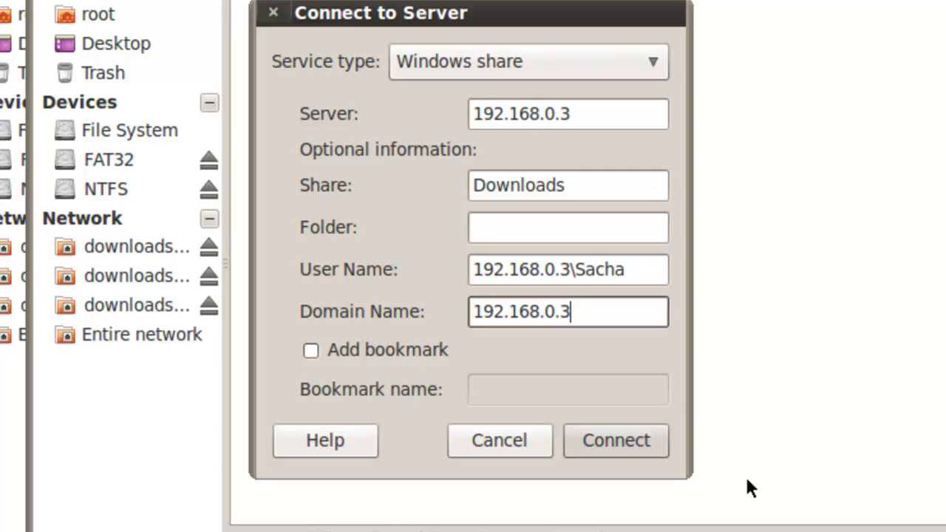
pyautogui.click(615, 441)
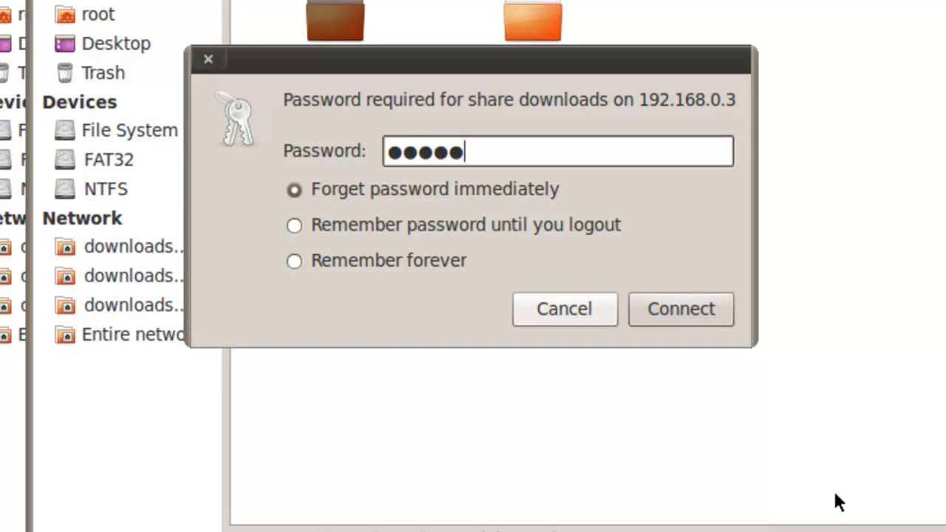
# - Supply the share password and connect to Downloads on 192.168.0.3
pyautogui.write('***')
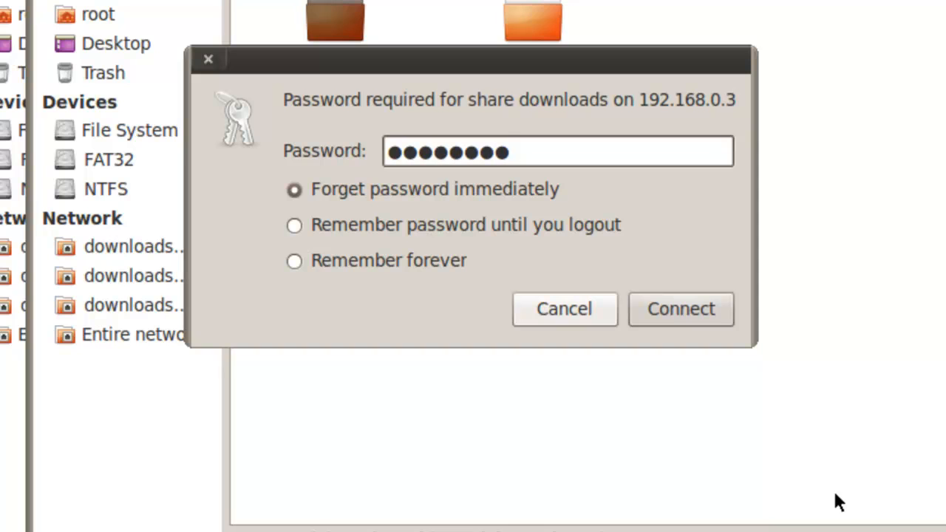
pyautogui.write('•')
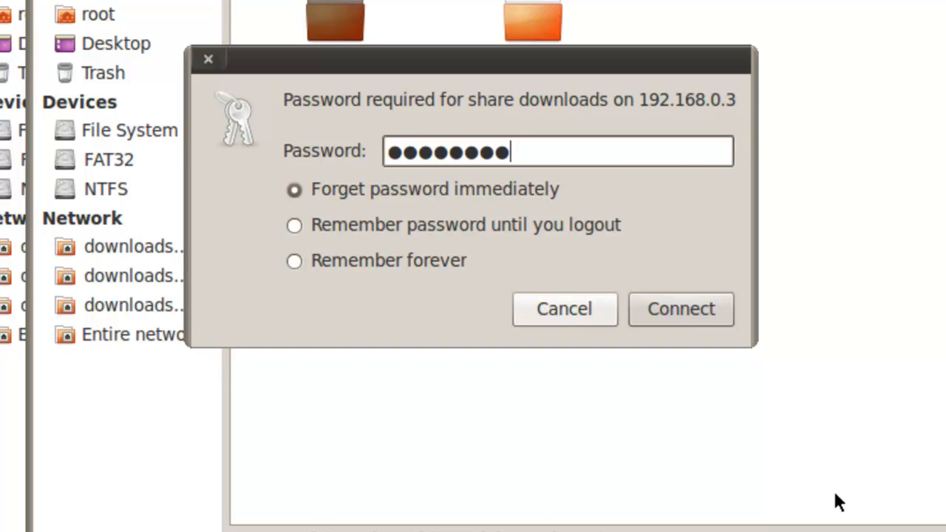
pyautogui.moveTo(718, 340)
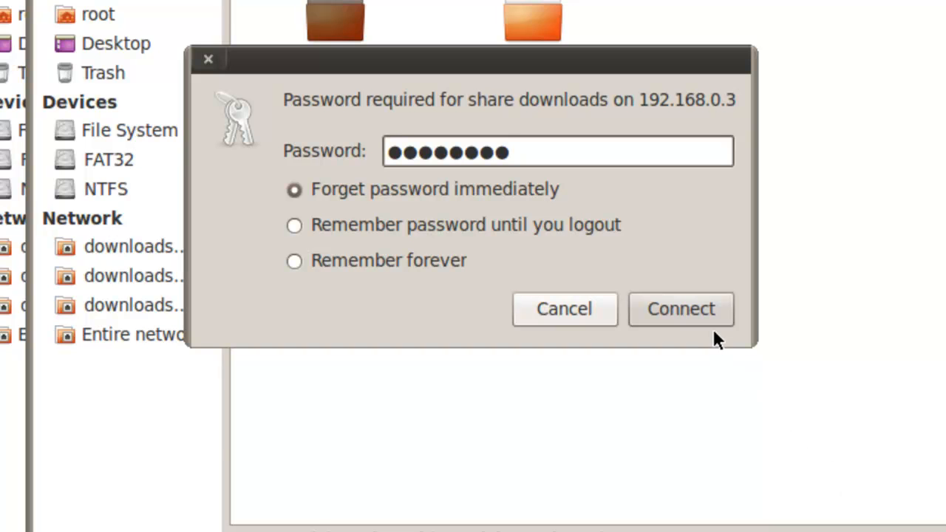
pyautogui.click(680, 309)
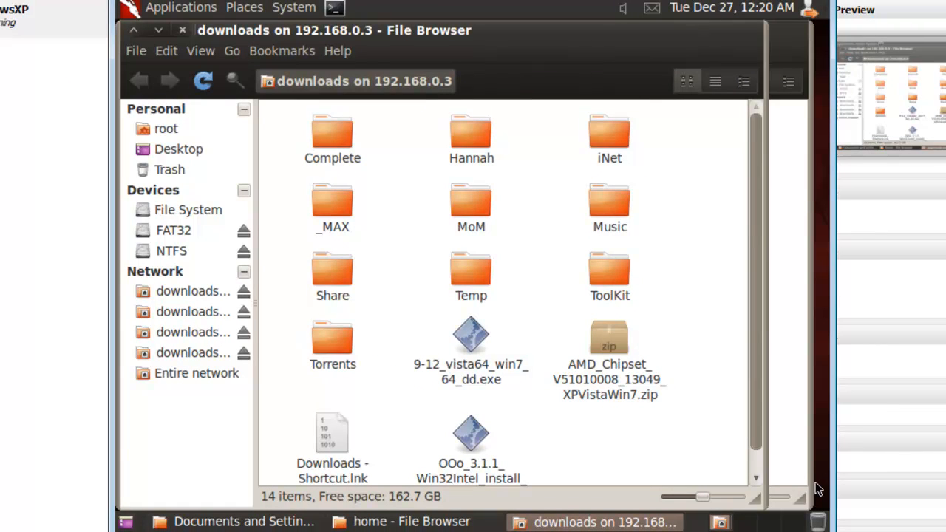
# - Create a new folder named TestFolder in the downloads share on 192.168.0.3
pyautogui.rightClick(642, 458)
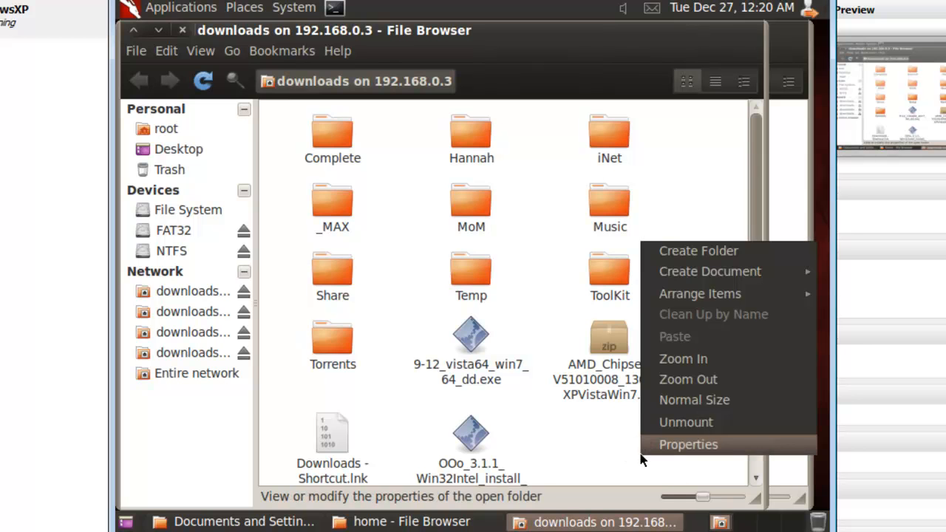
pyautogui.click(688, 258)
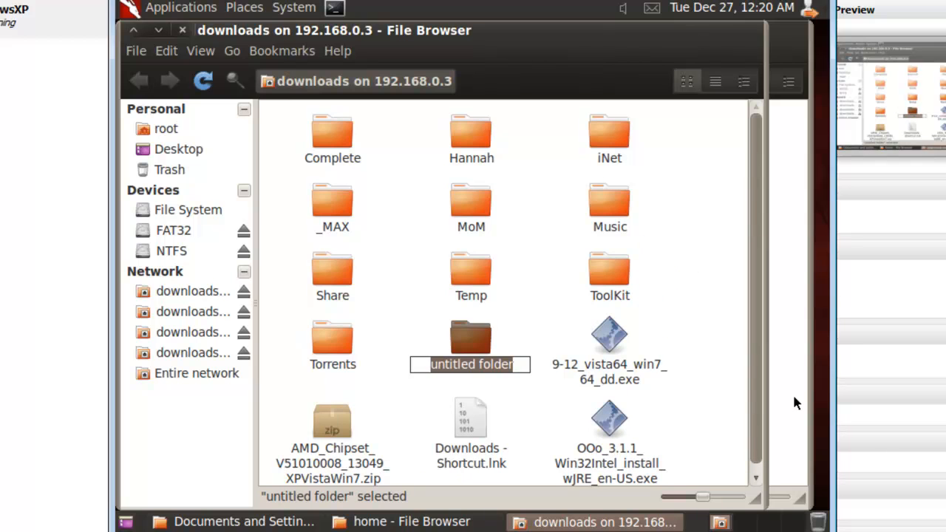
pyautogui.write('TestF')
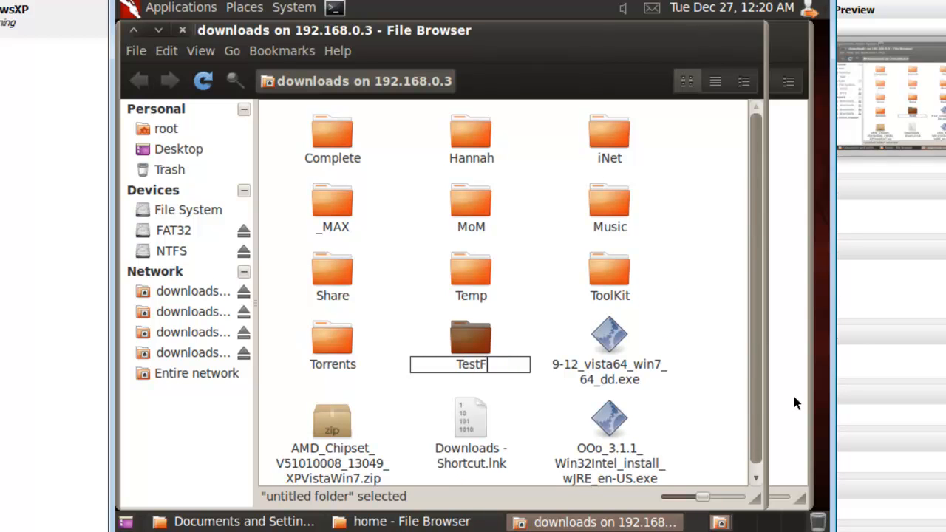
pyautogui.write('older')
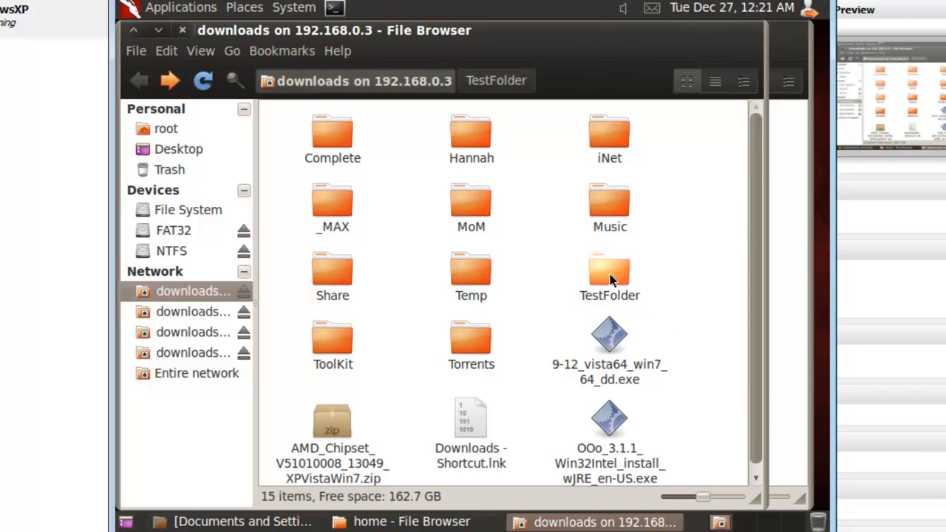
# - Paste the copied JAGTutorials files into TestFolder, starting the 314-file, 22.6 MB copy
pyautogui.doubleClick(609, 274)
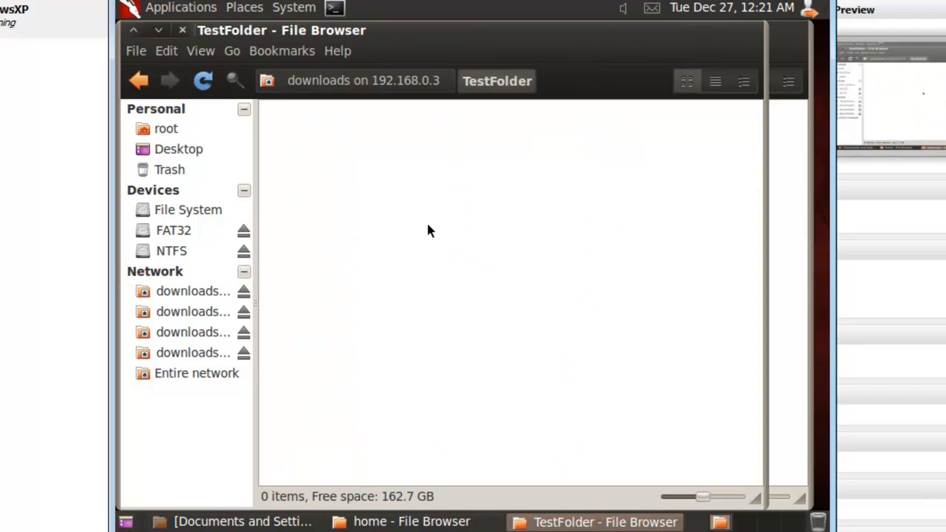
pyautogui.rightClick(432, 230)
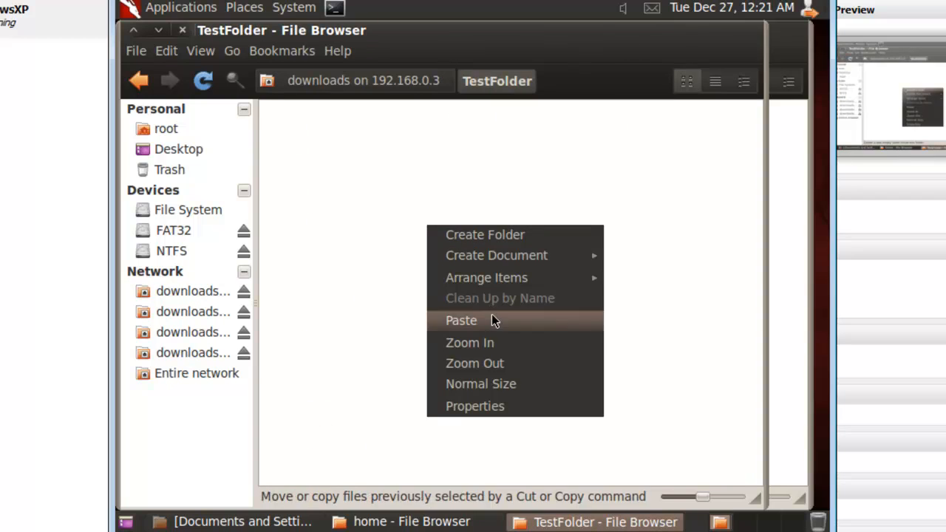
pyautogui.click(461, 320)
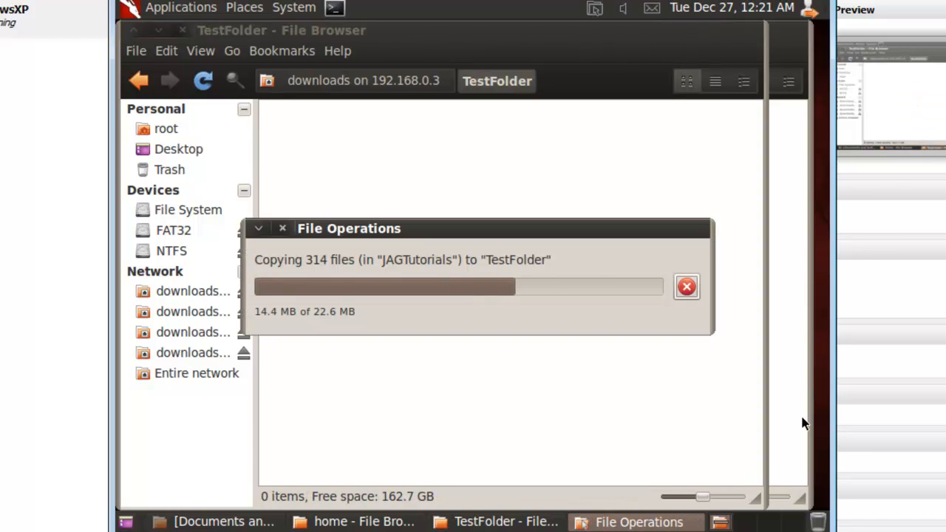